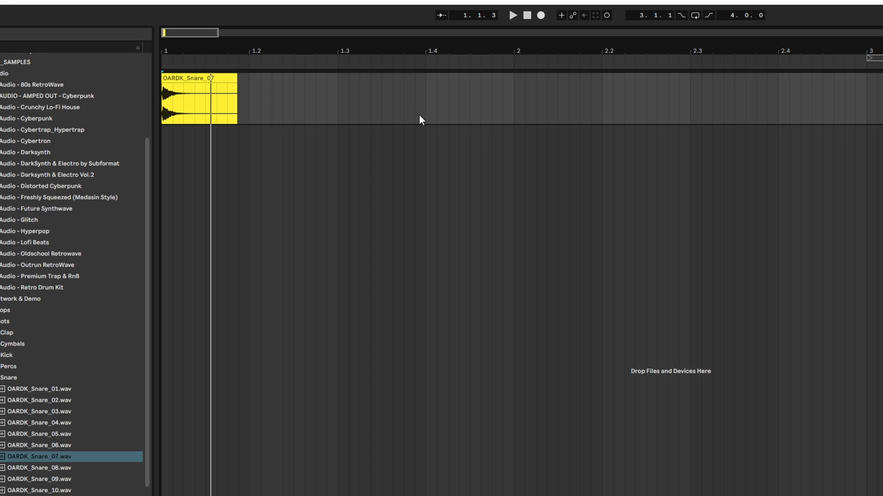
{"action": "mouse_move", "coordinate": [487, 151]}
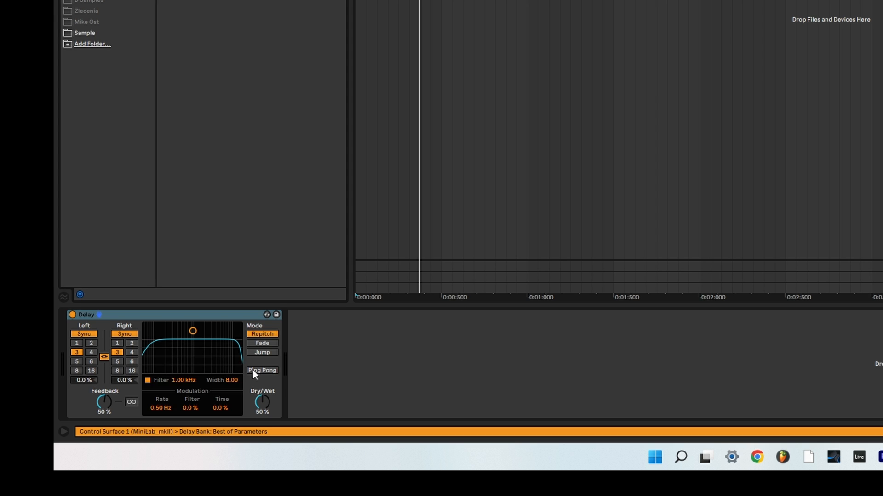
Drag the Delay device onto the vocal track, keeping synced times, 50% feedback and 50% dry/wet
{"action": "left_click_drag", "start_coordinate": [261, 403], "coordinate": [261, 392]}
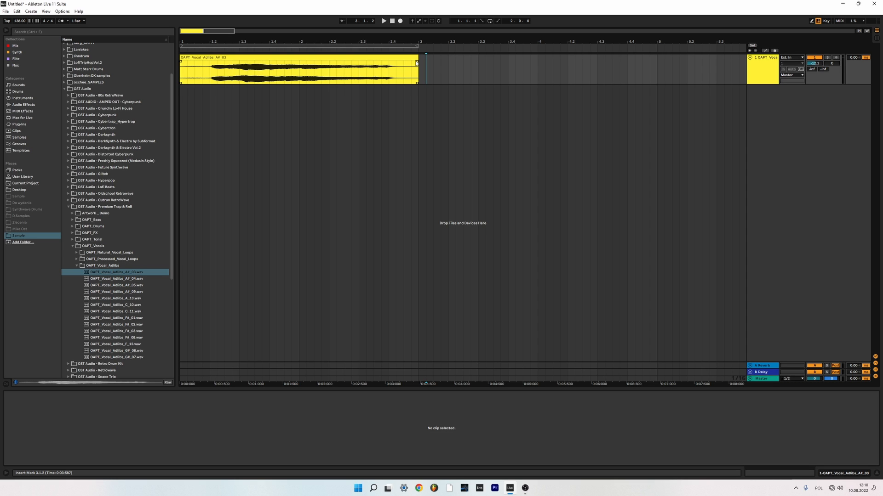
Load the OAPT_Vocal_Adlibs_A#_03 sample into the arrangement on its own audio track
{"action": "double_click", "coordinate": [281, 67]}
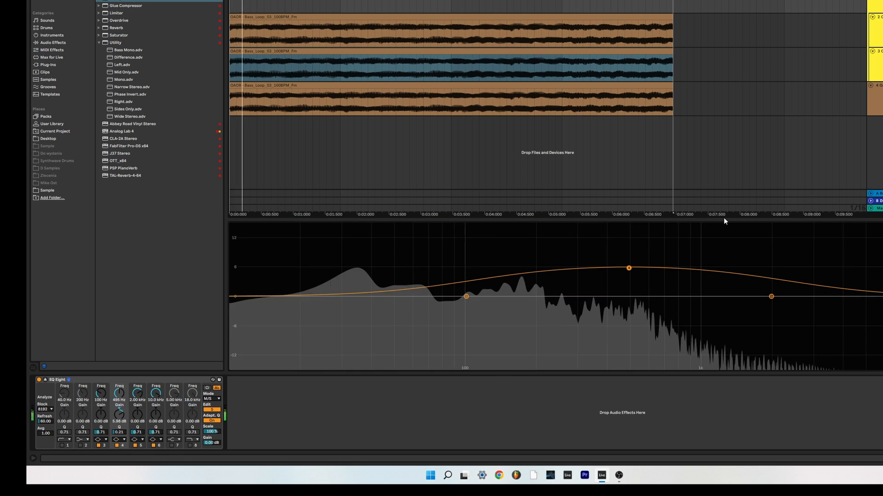
Pull EQ Right band 4 down to about 0 dB, flattening the mid boost on the bass loops
{"action": "left_click_drag", "start_coordinate": [628, 268], "coordinate": [639, 297]}
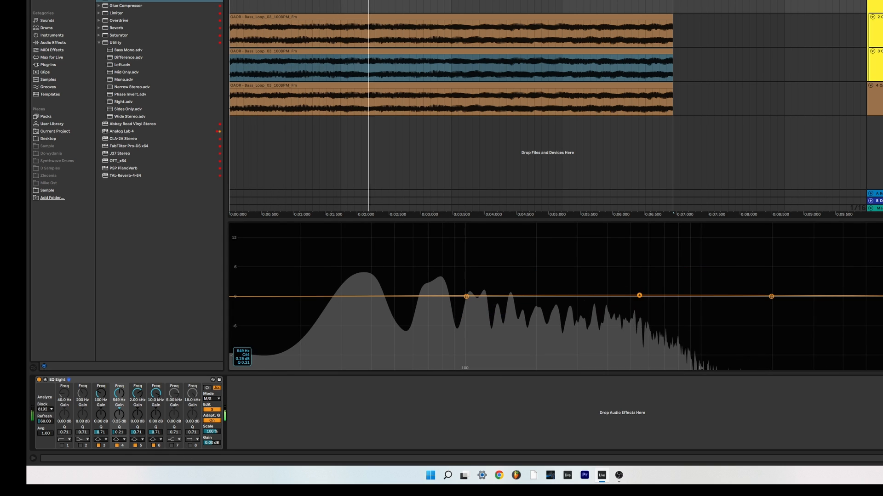